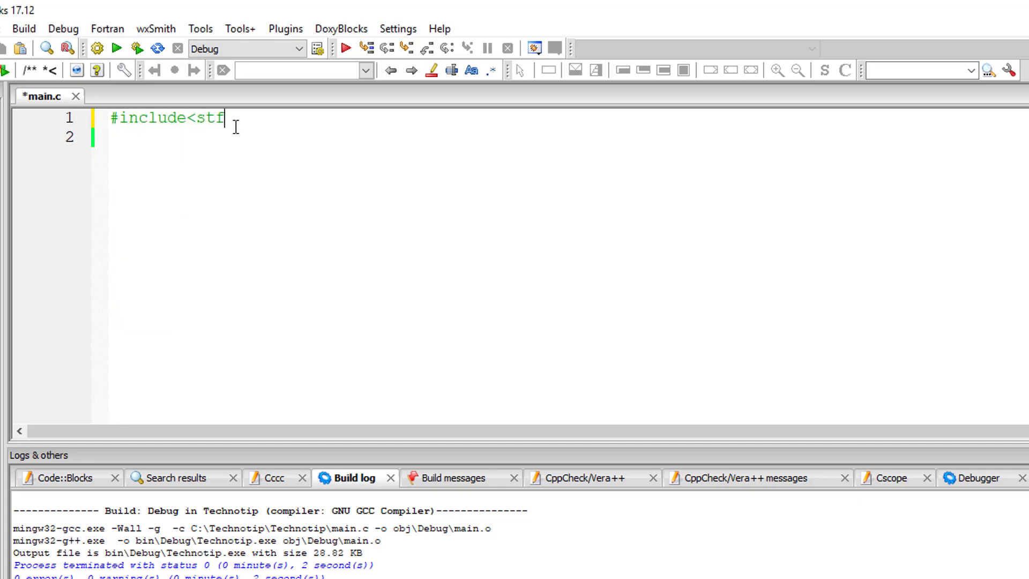
type("io.h>")
type("int main(")
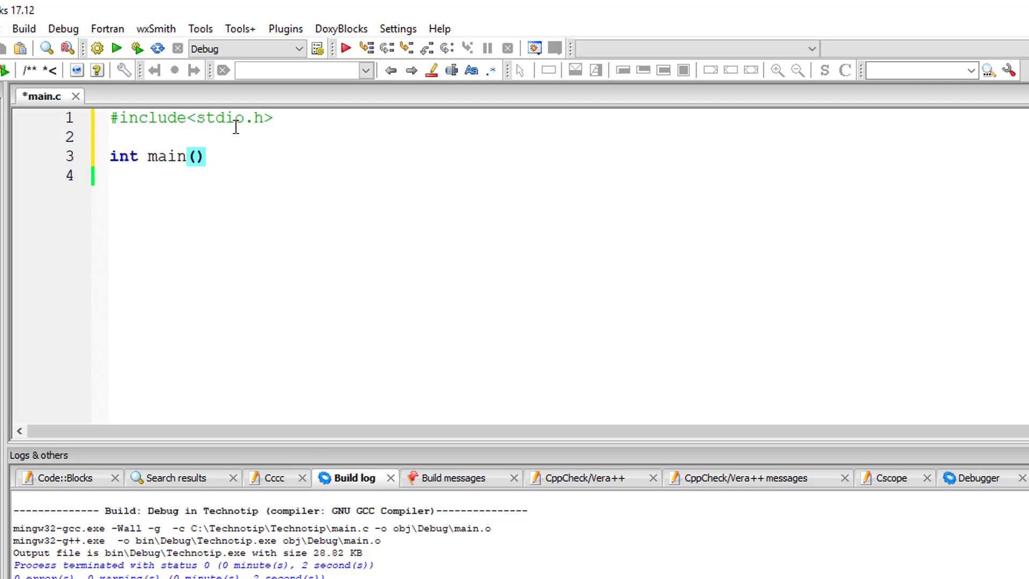
type("{")
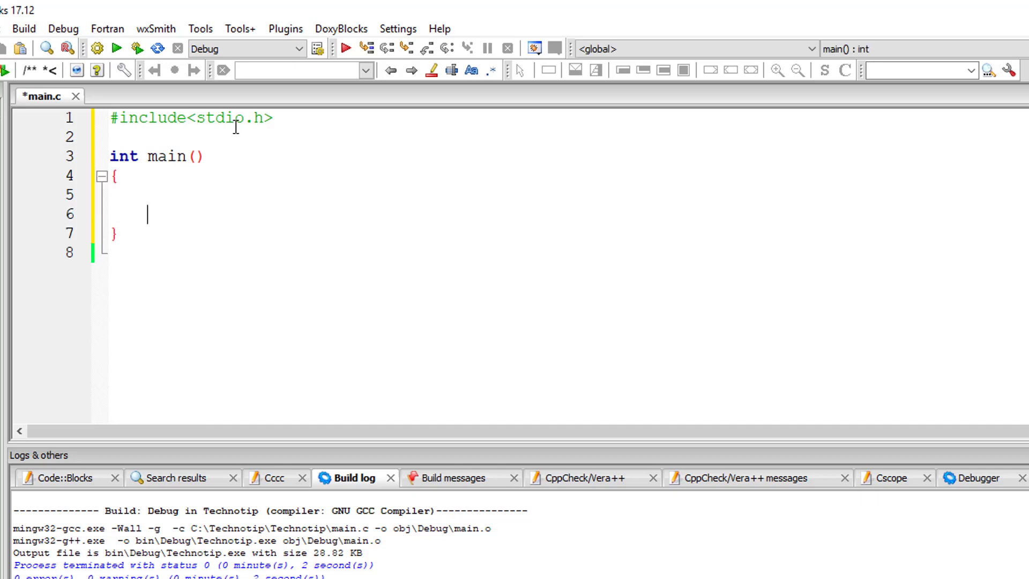
type("int a")
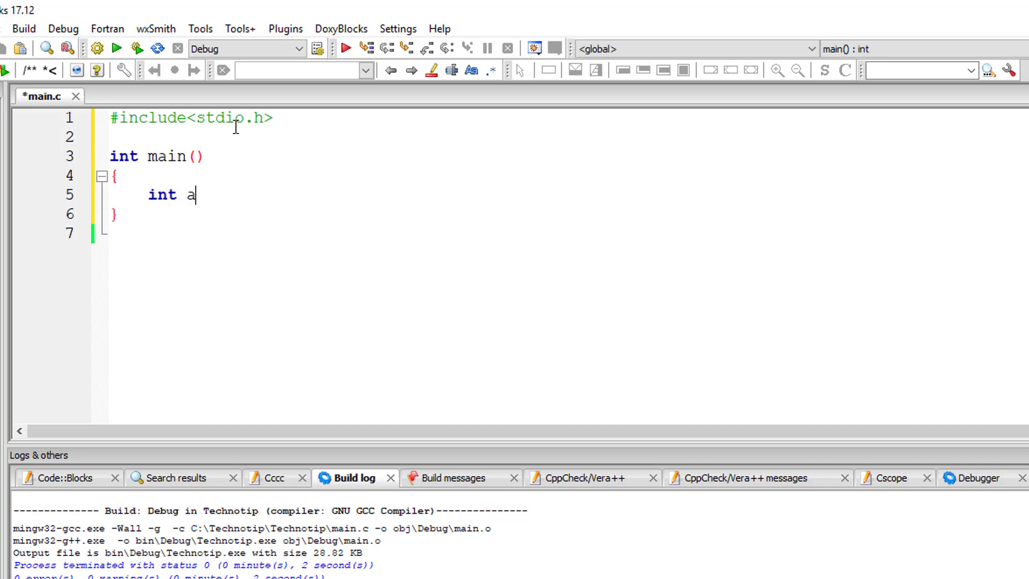
type(", b;")
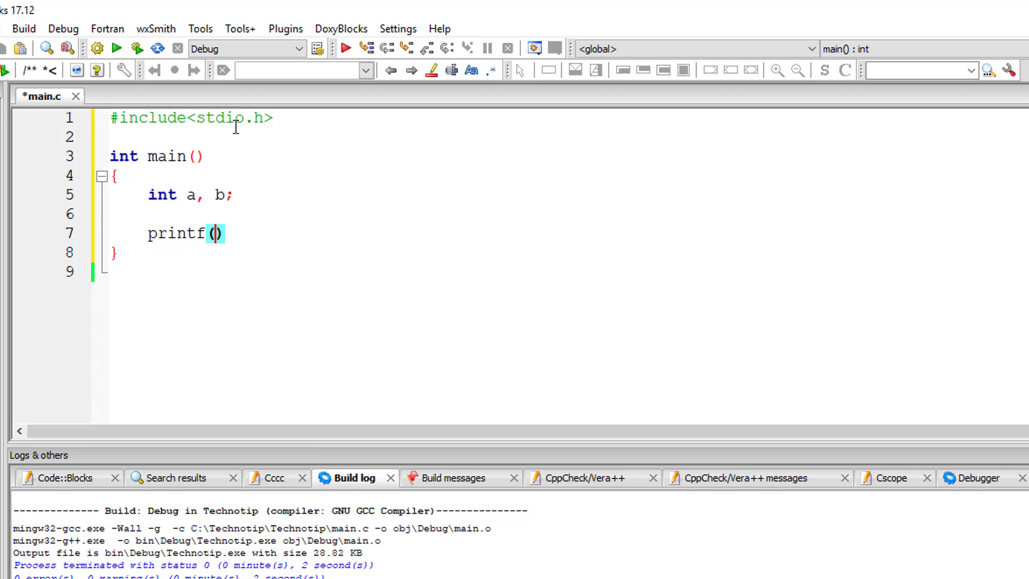
type("\"Enter values for\"")
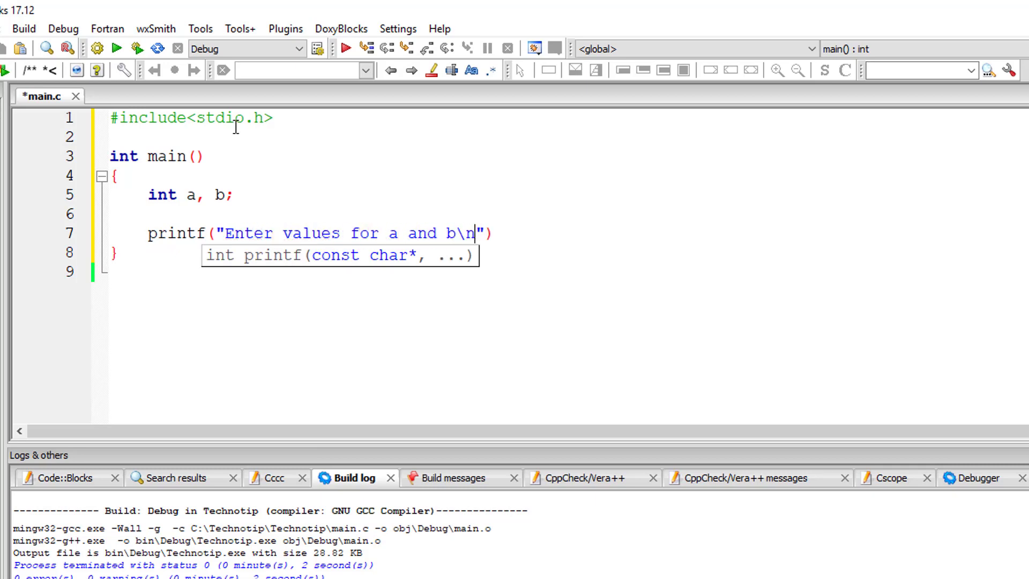
type(";")
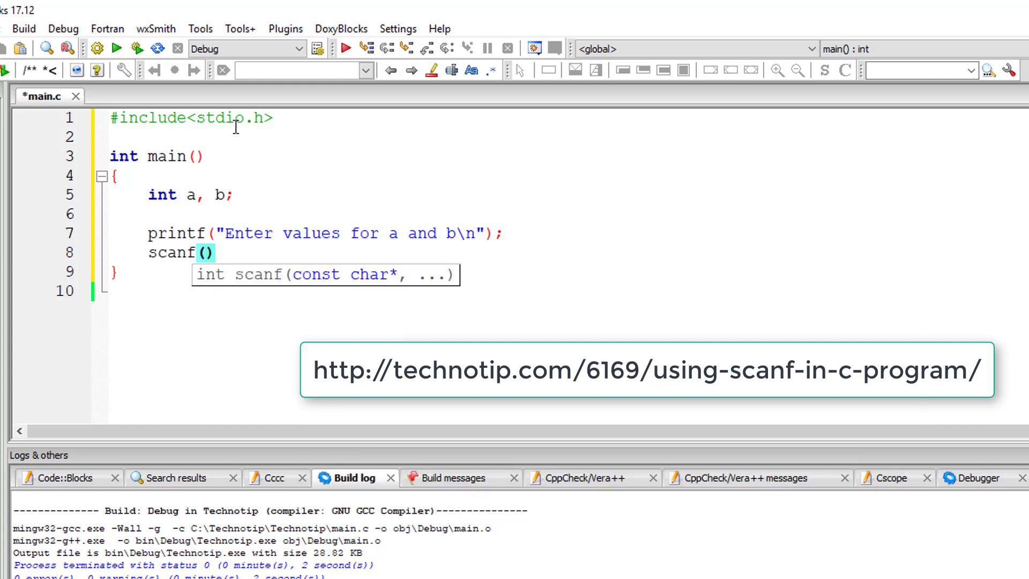
type("\"%d %d\"")
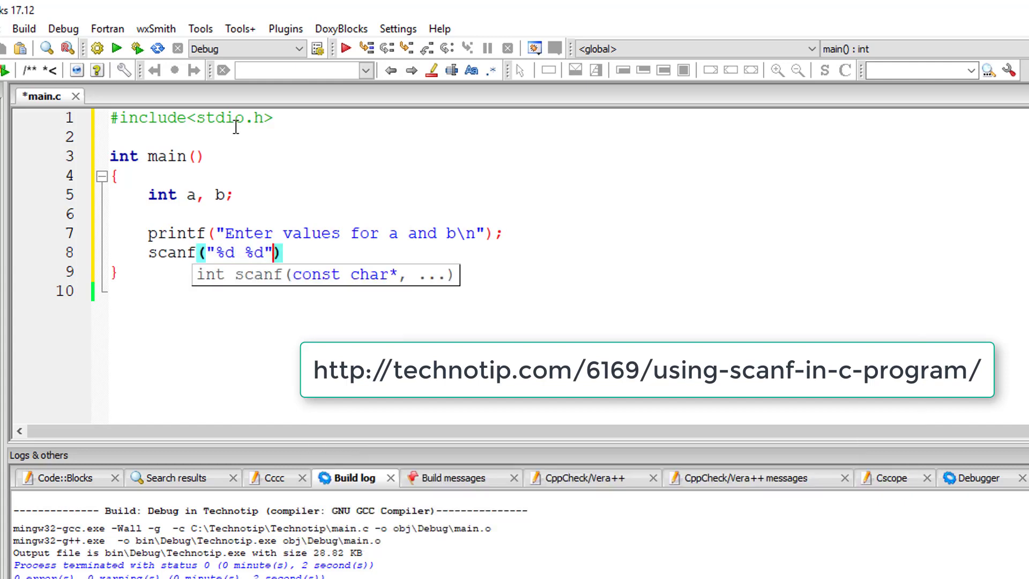
type(", &a, &b")
type("printf(")
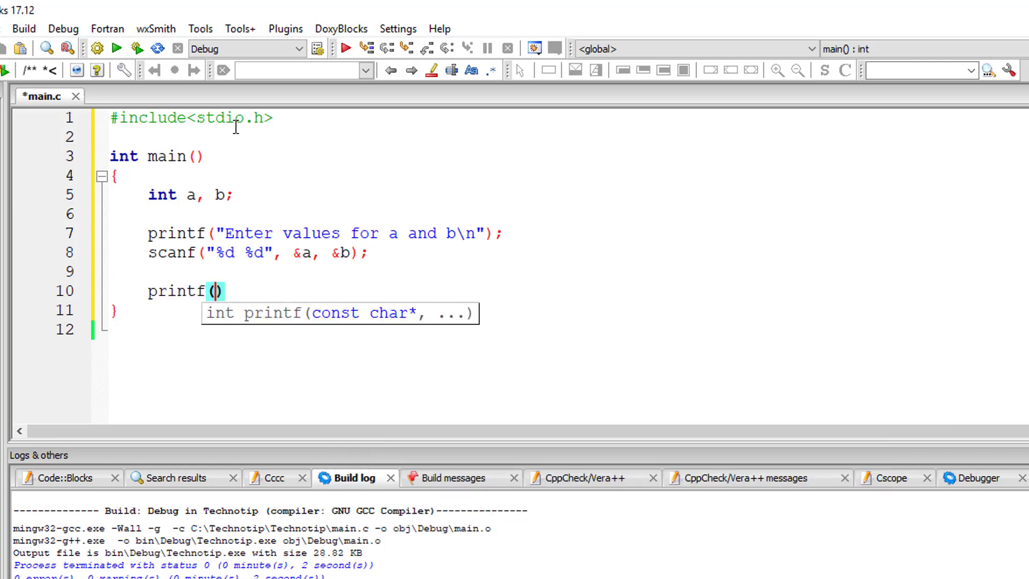
type("\"Subtraction of a \"")
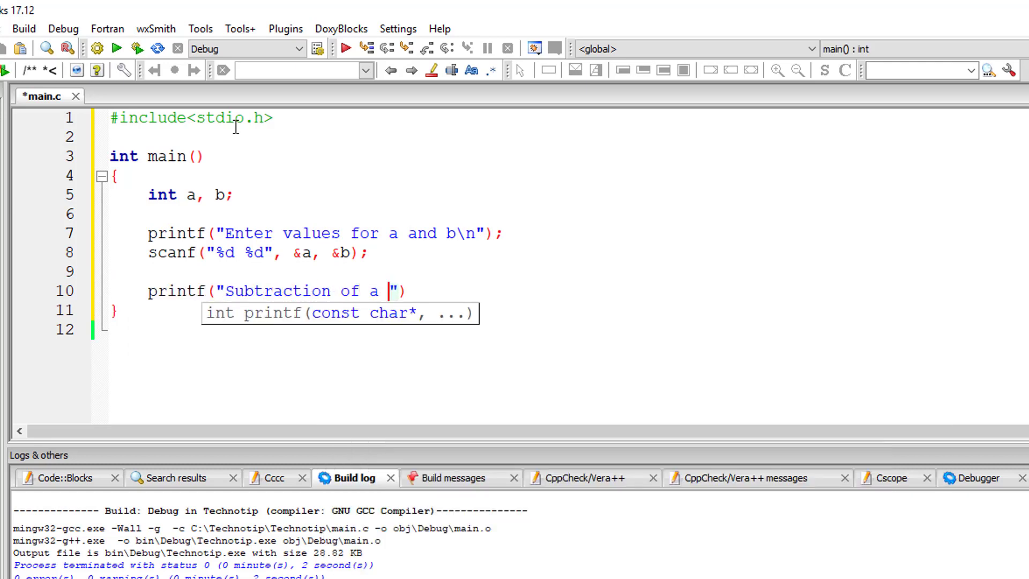
type("%d and")
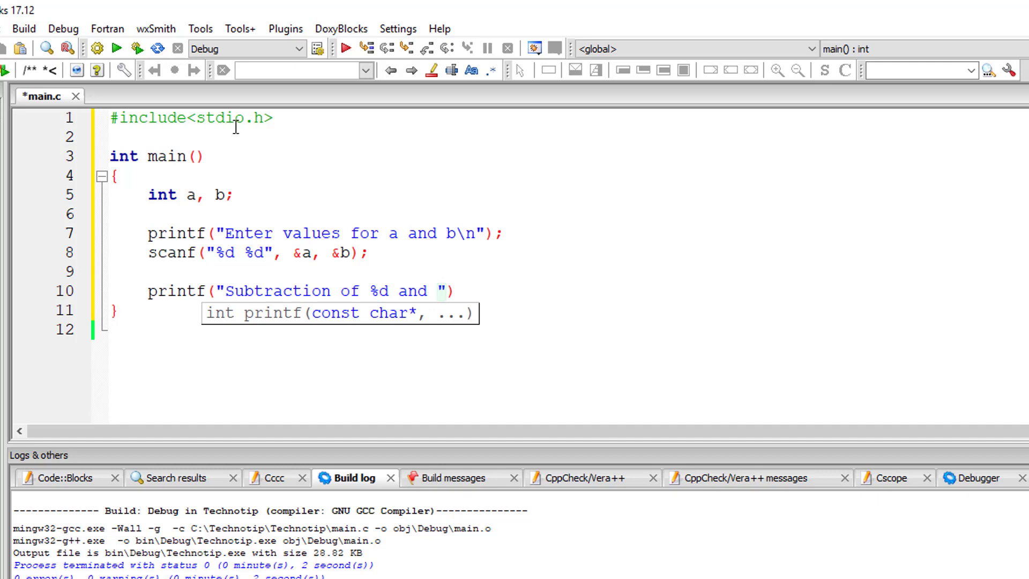
type("%d is %d\\n")
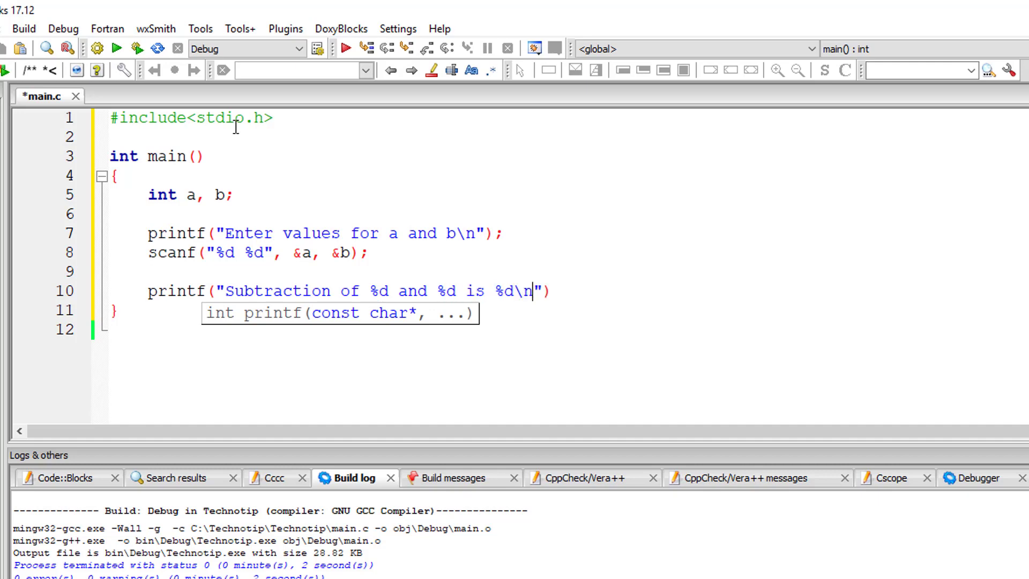
type(", a, b, (a-b")
type("ret")
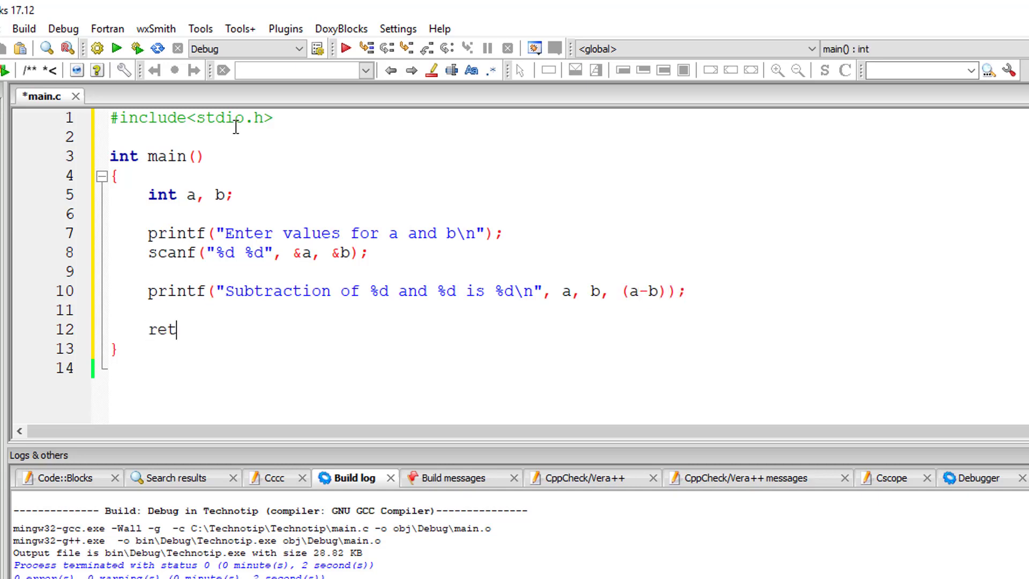
type("urn 0;")
left_click(207, 194)
type(", ")
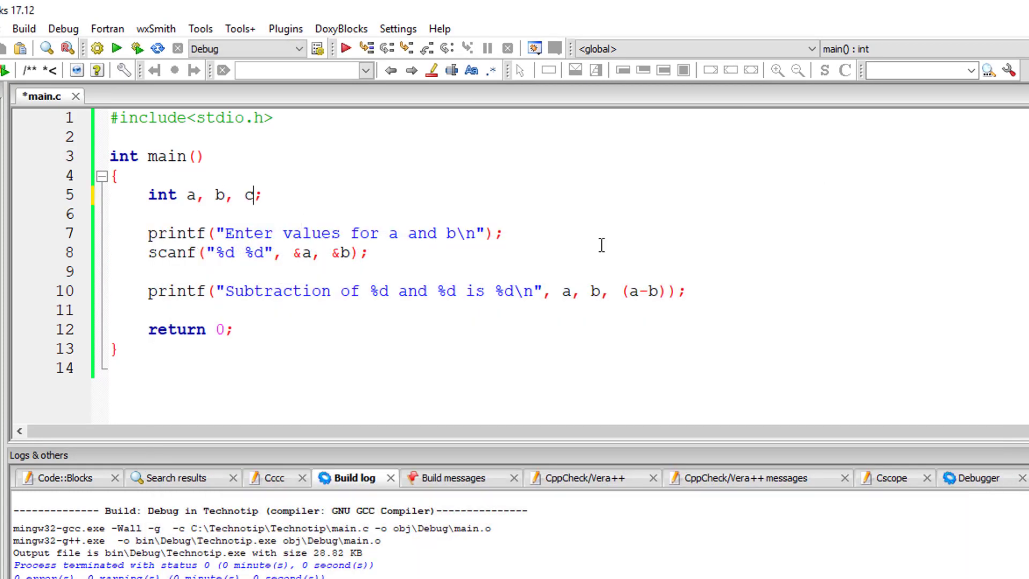
type("c =a")
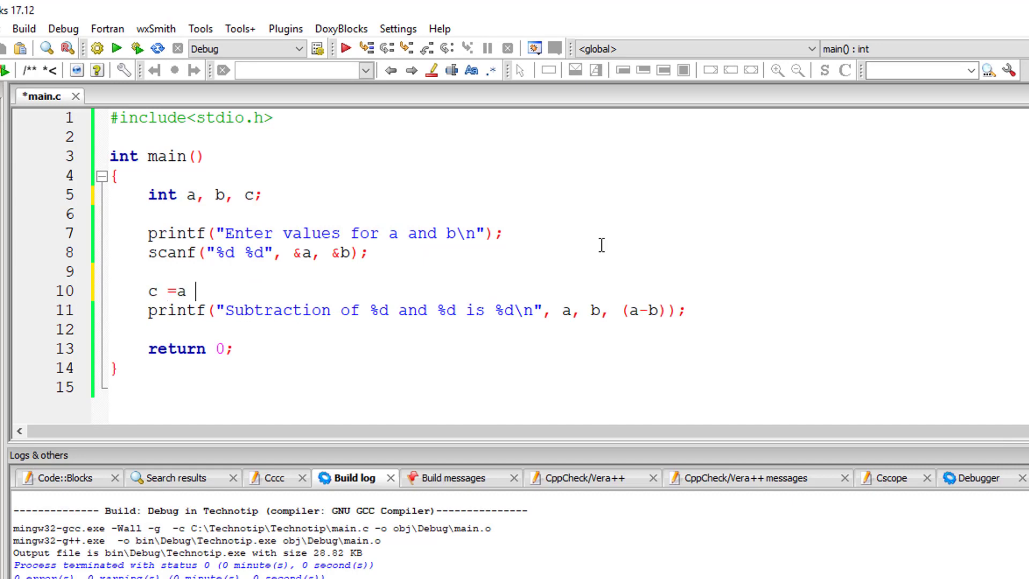
type("- b")
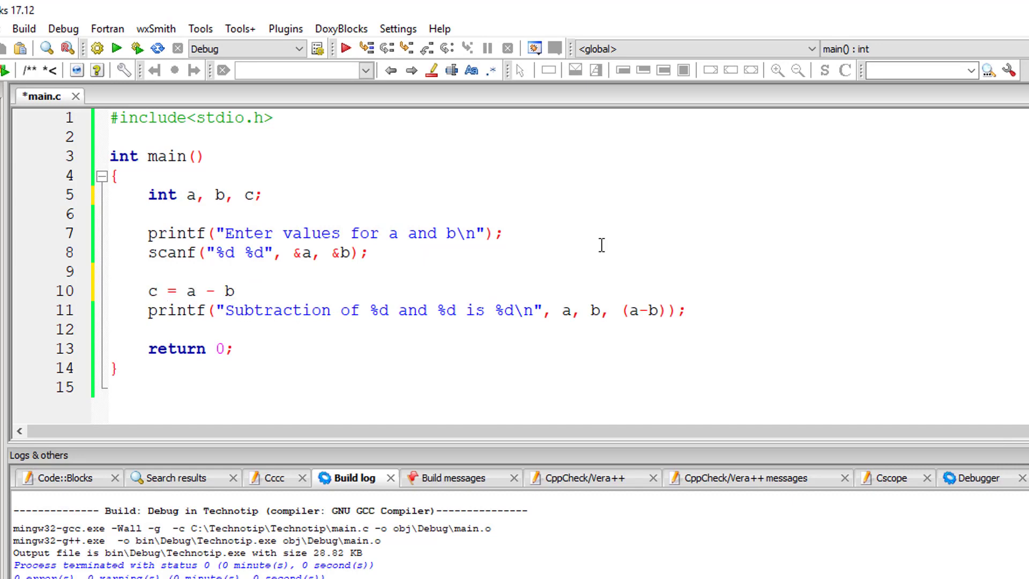